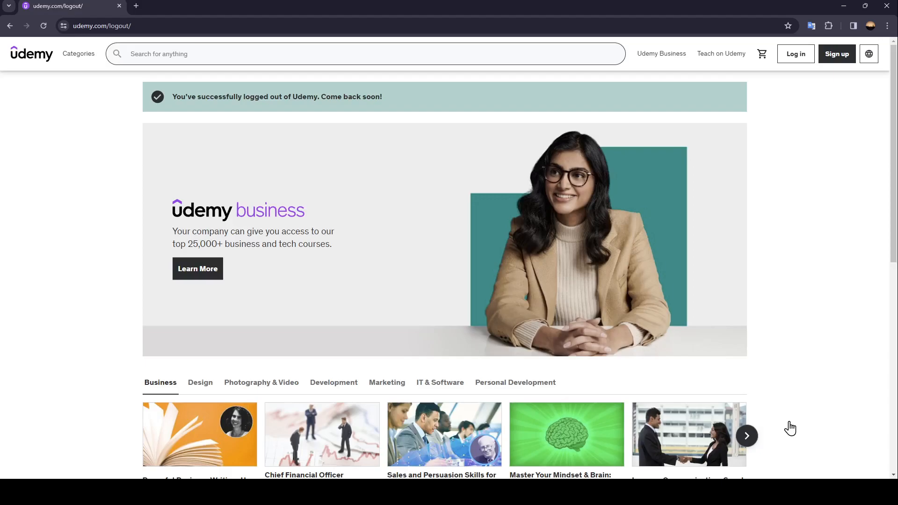
mouse_move(755, 375)
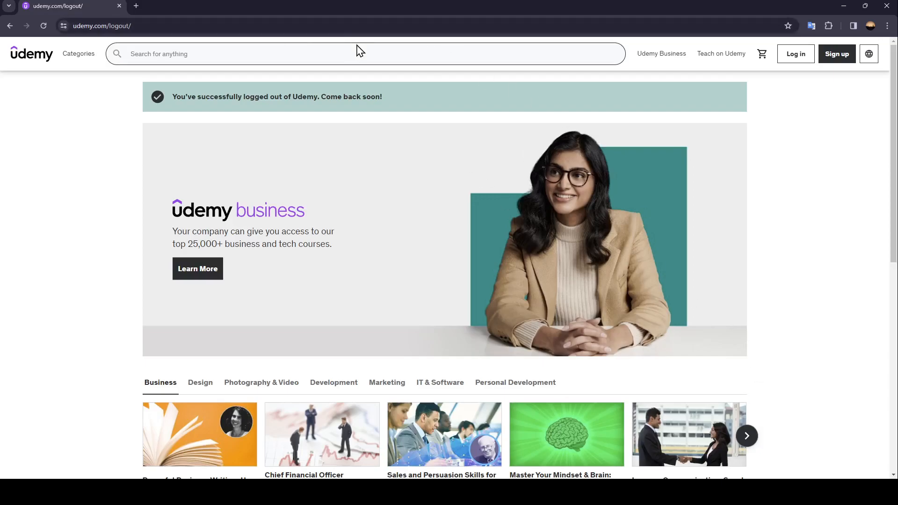
mouse_move(201, 73)
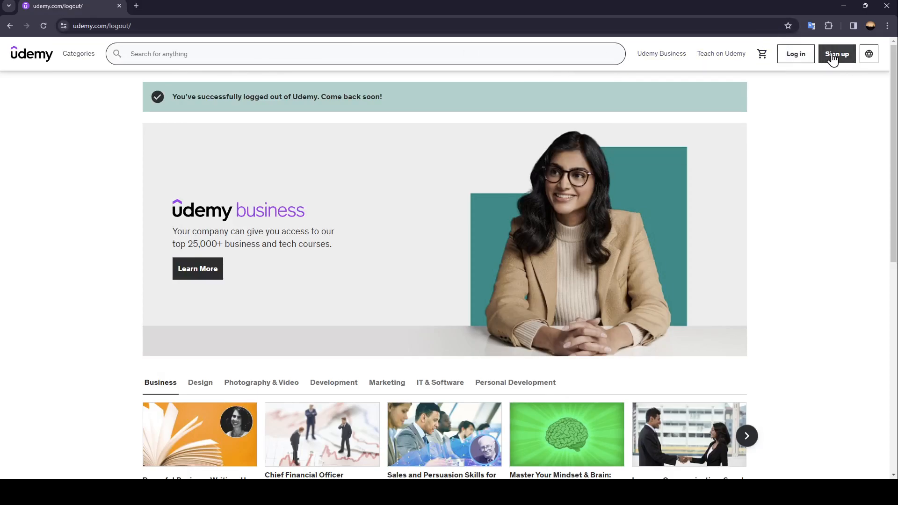
mouse_move(842, 63)
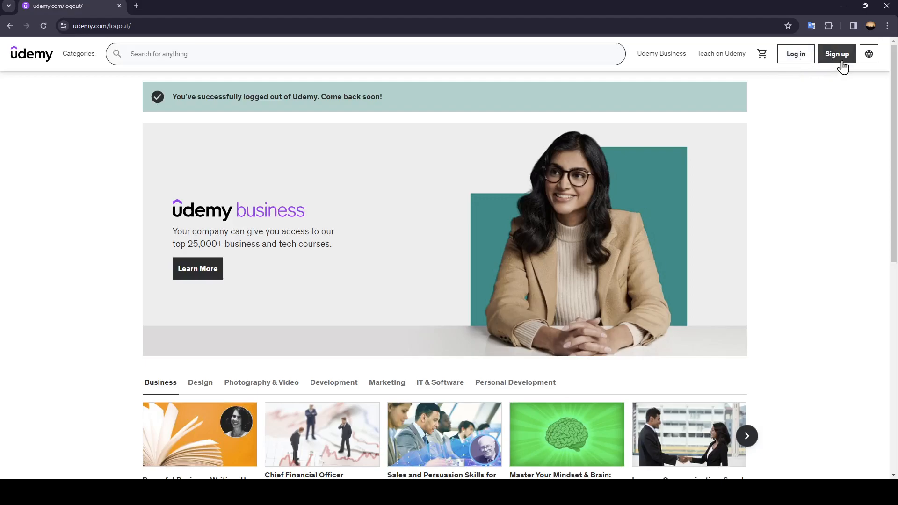
mouse_move(861, 63)
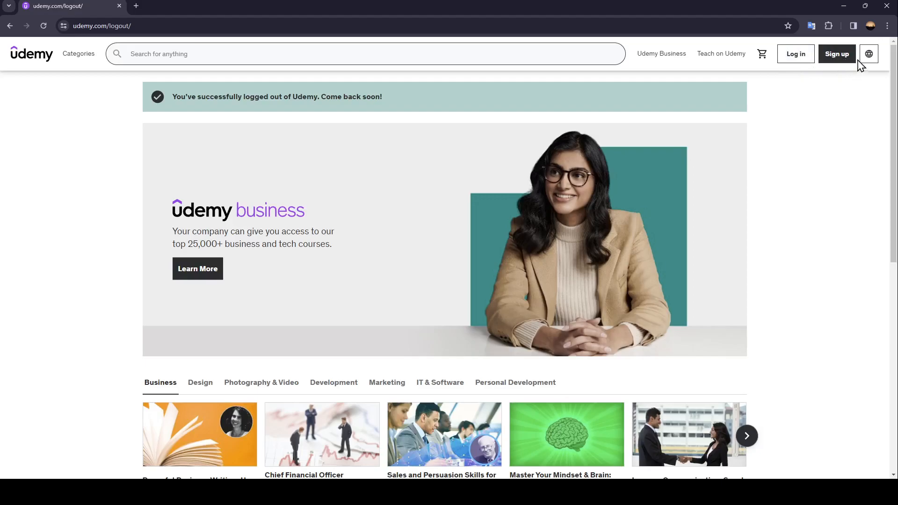
Dismiss the site language list unchanged, then start creating a new Udemy account
left_click(867, 53)
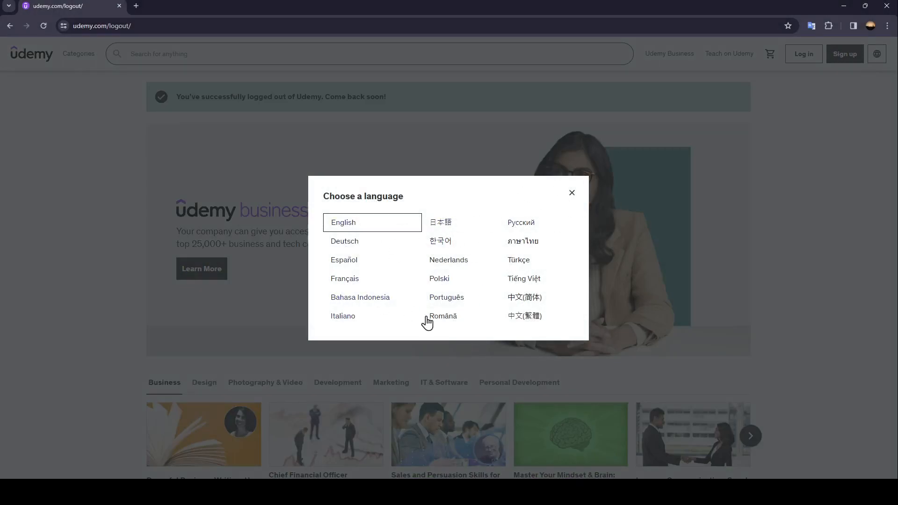
left_click(570, 192)
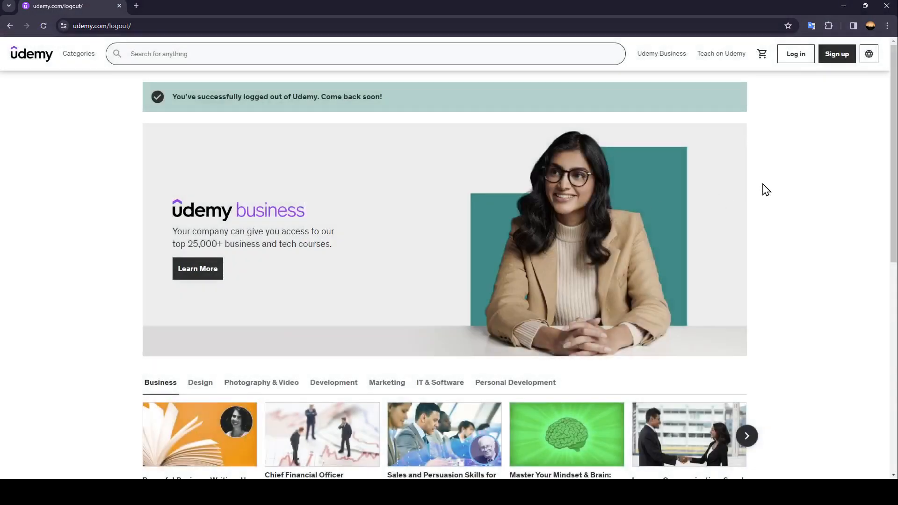
mouse_move(830, 88)
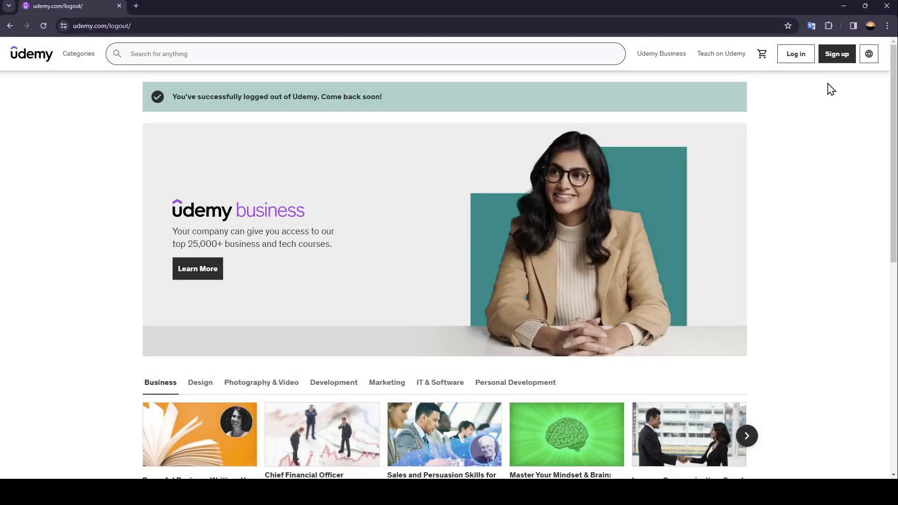
left_click(836, 54)
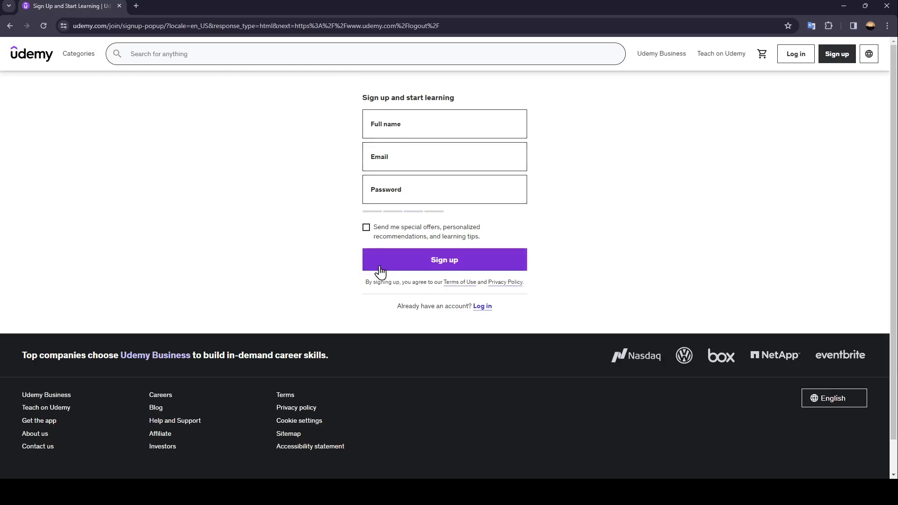
mouse_move(348, 253)
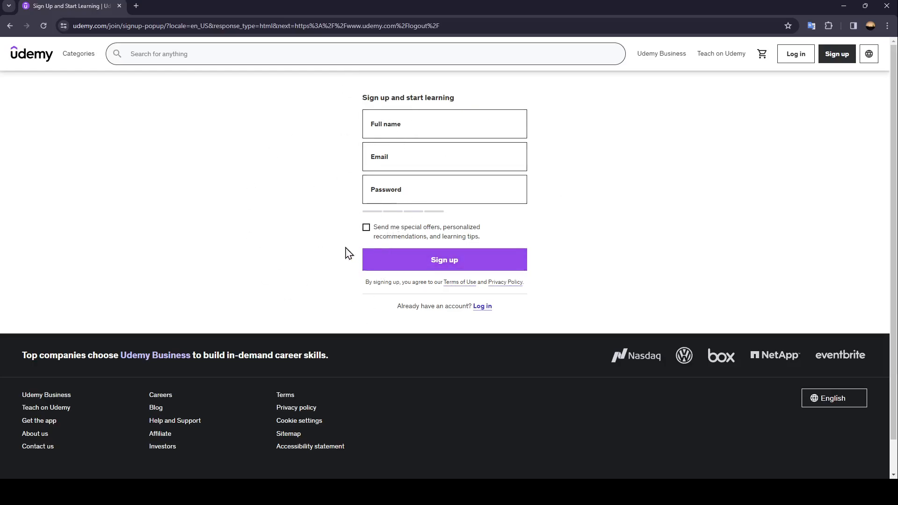
mouse_move(350, 264)
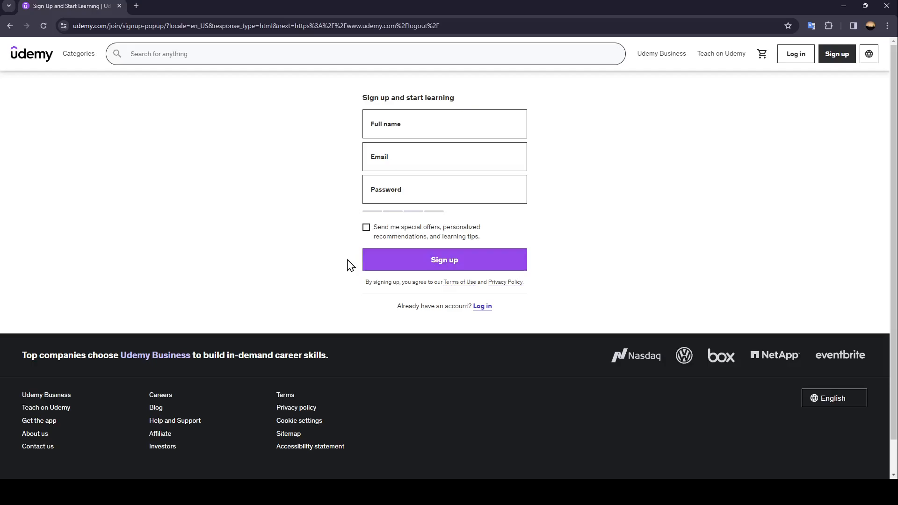
mouse_move(429, 145)
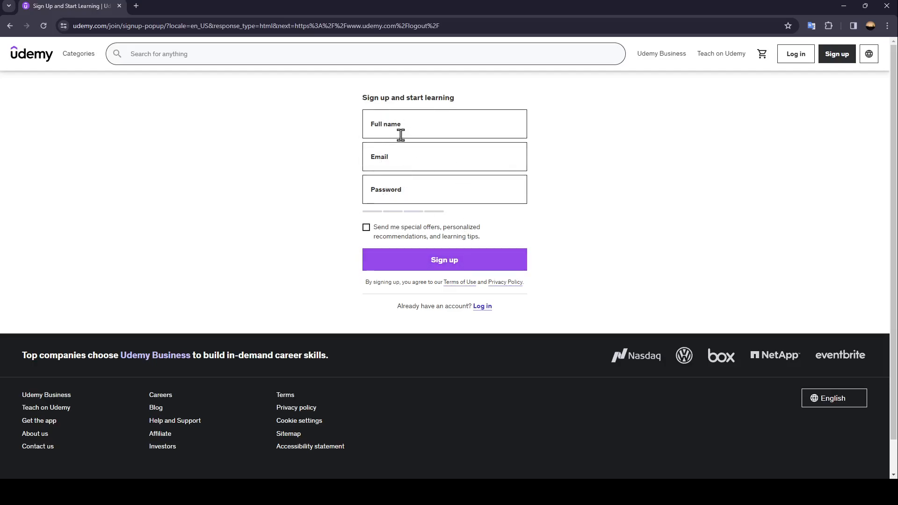
left_click(444, 123)
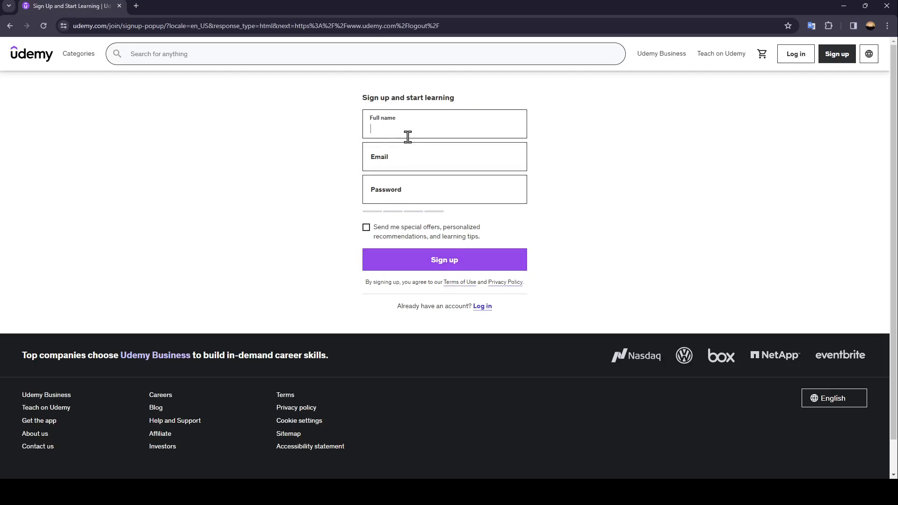
type("aizen sosuke")
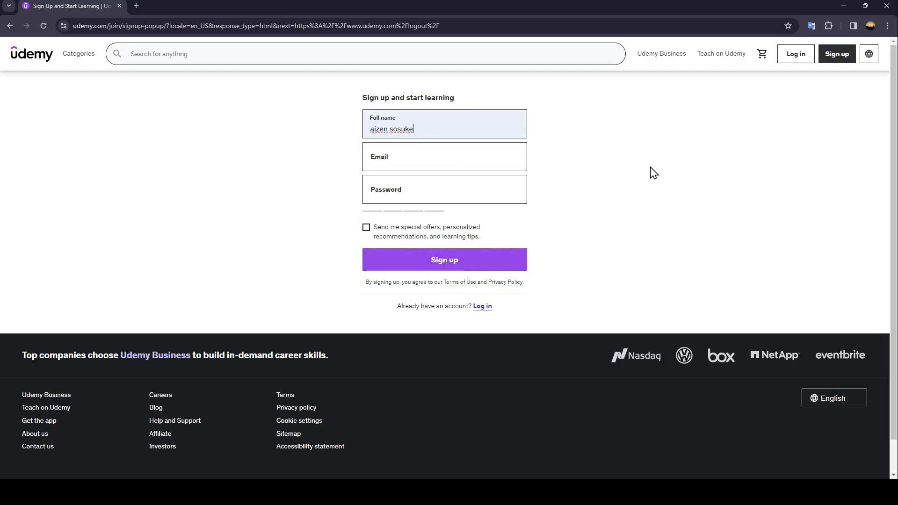
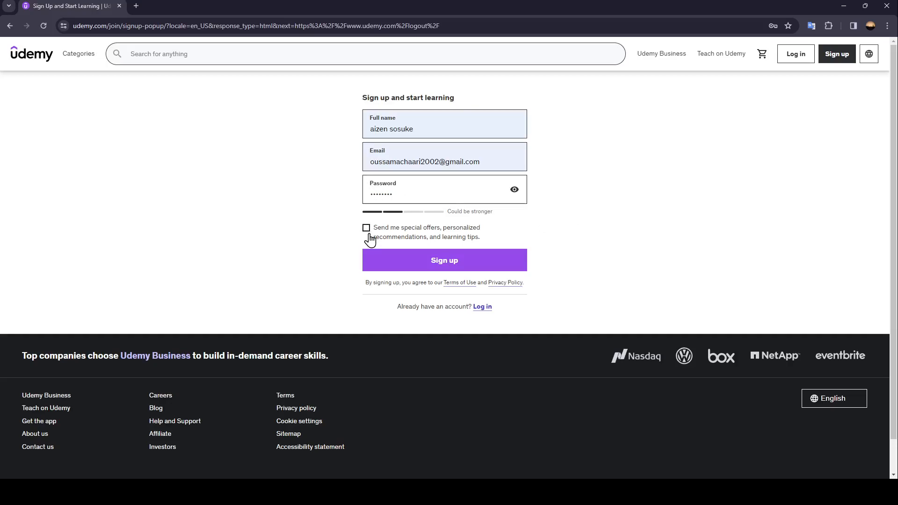
mouse_move(426, 236)
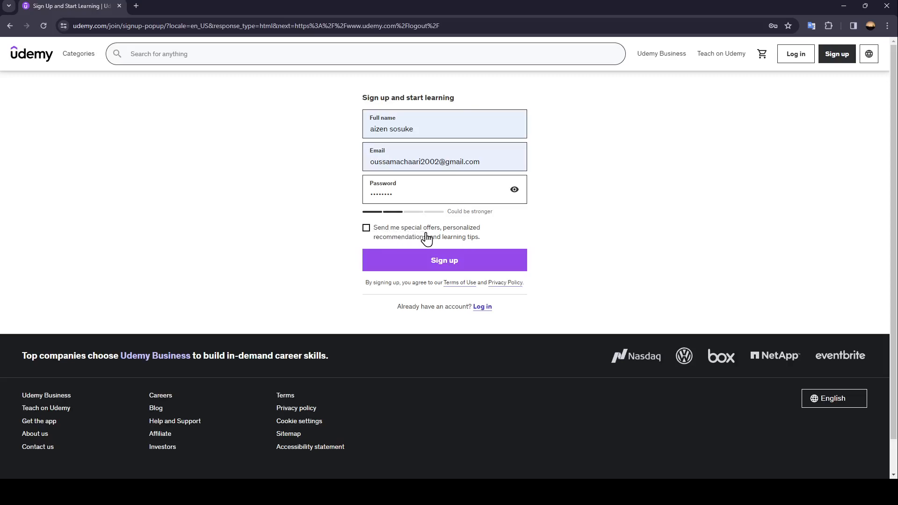
mouse_move(420, 245)
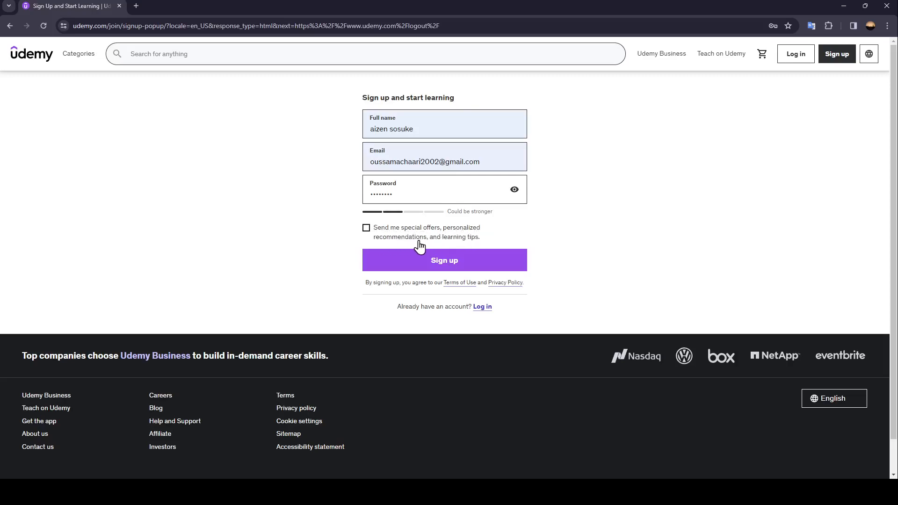
mouse_move(466, 244)
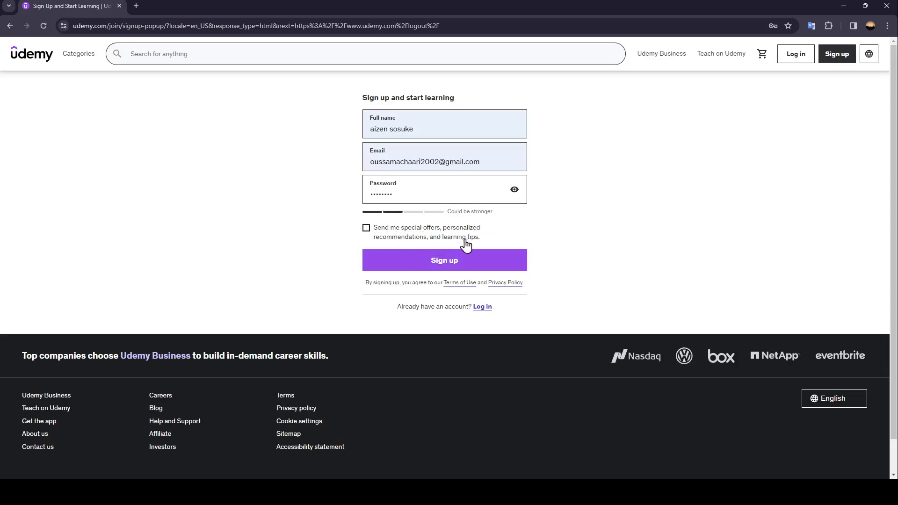
mouse_move(443, 264)
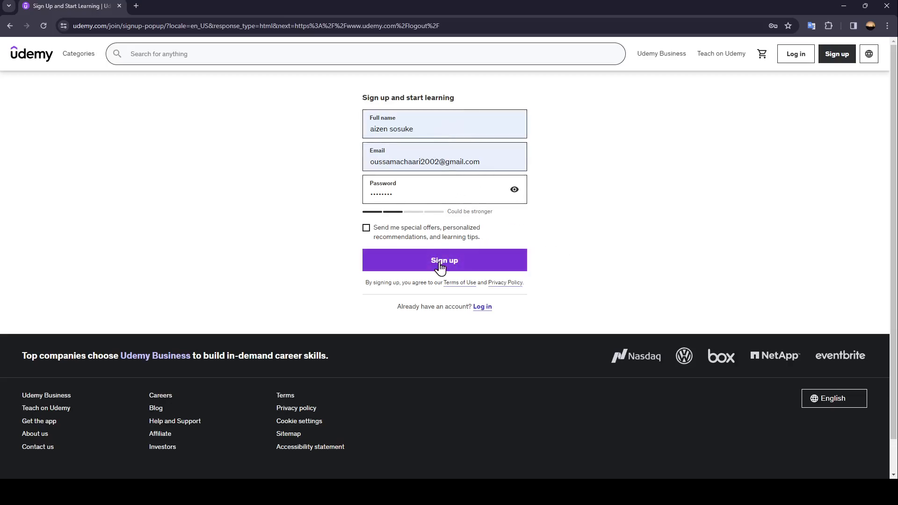
mouse_move(488, 269)
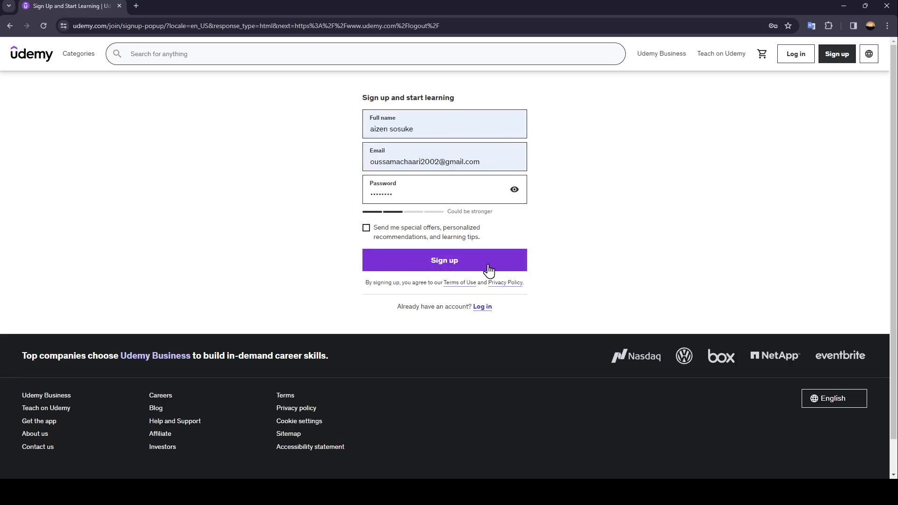
mouse_move(502, 267)
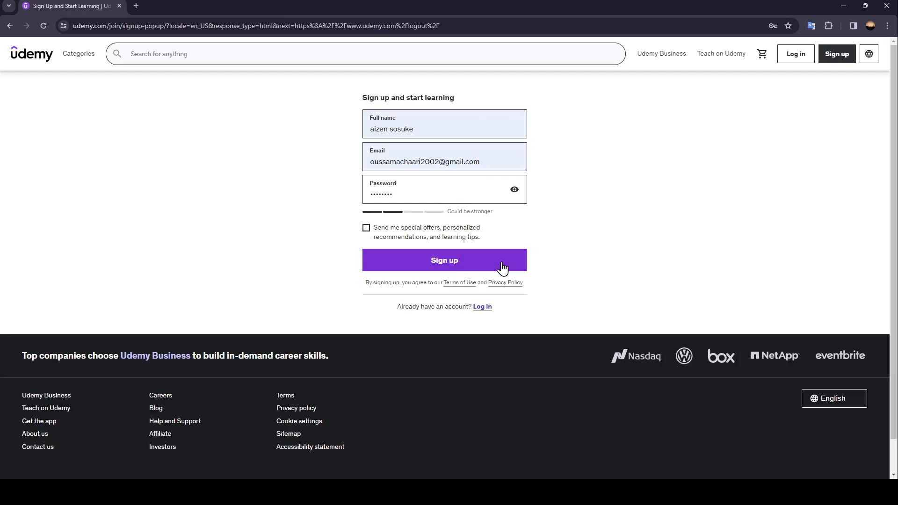
mouse_move(502, 262)
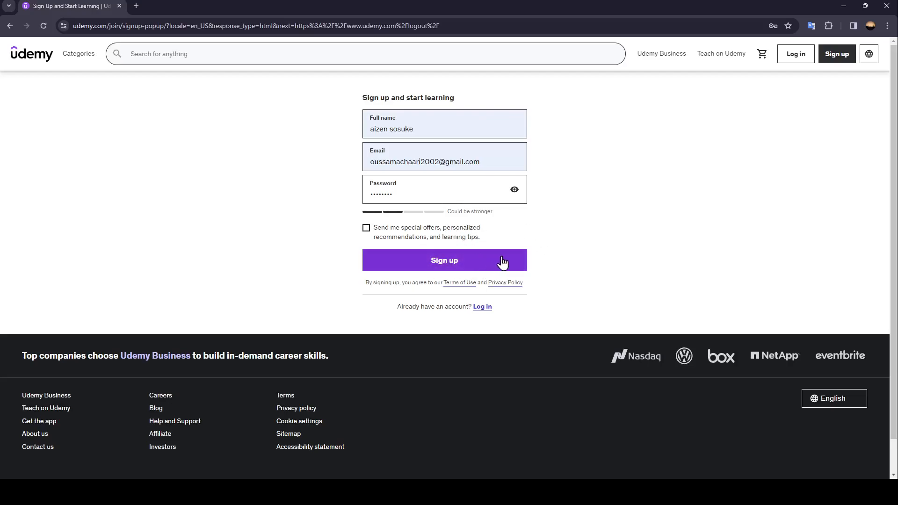
mouse_move(40, 60)
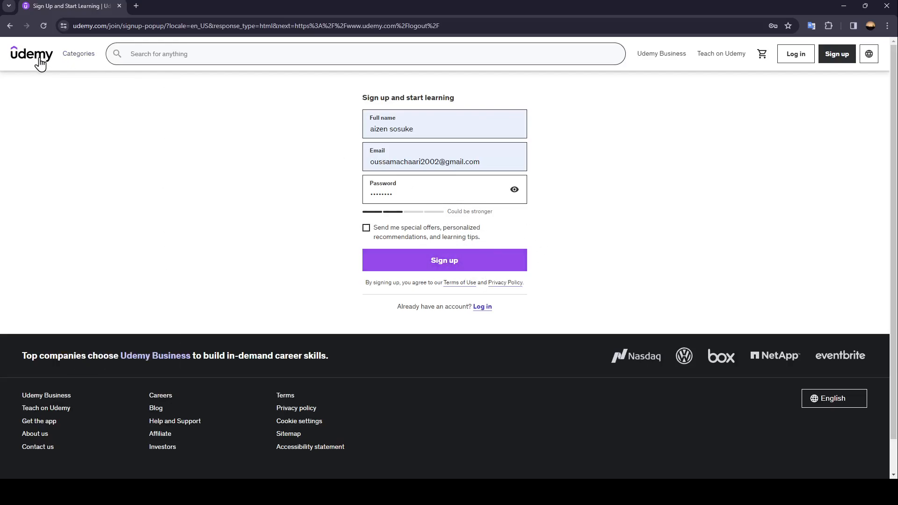
mouse_move(795, 54)
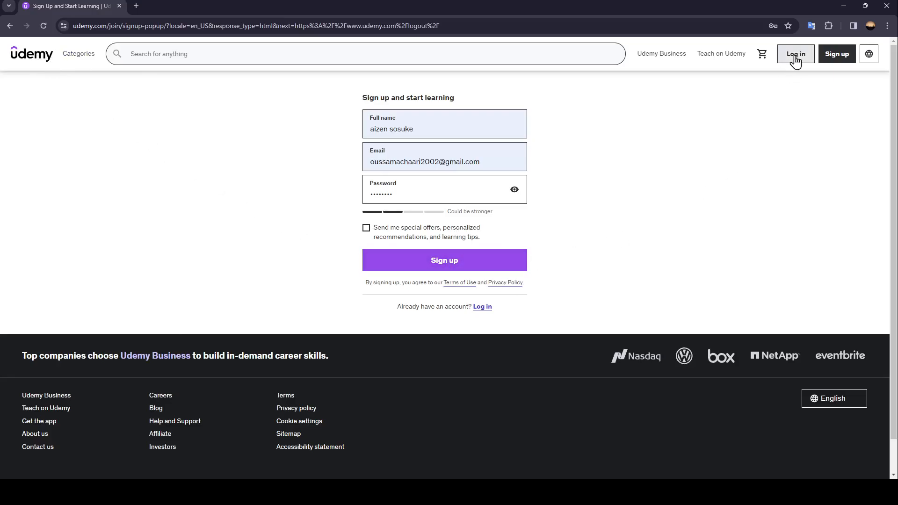
Switch from sign-up to logging in to the existing account
left_click(795, 53)
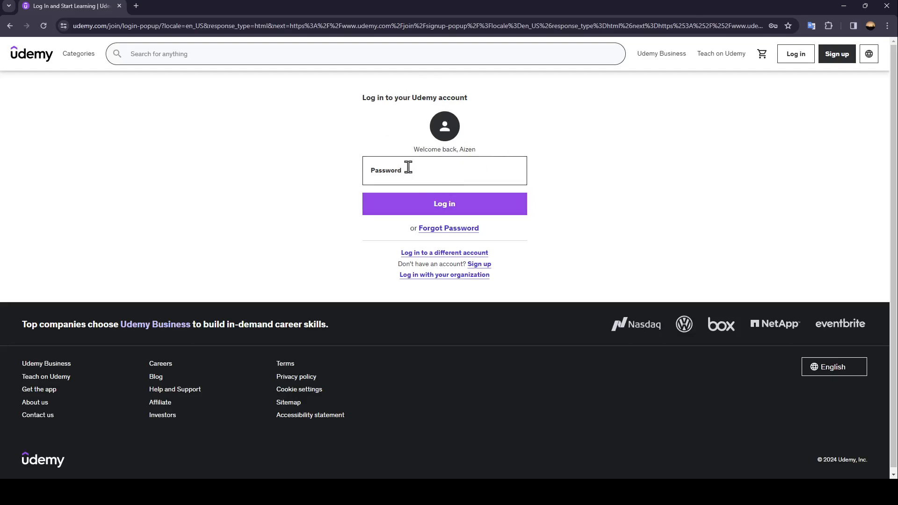
mouse_move(468, 118)
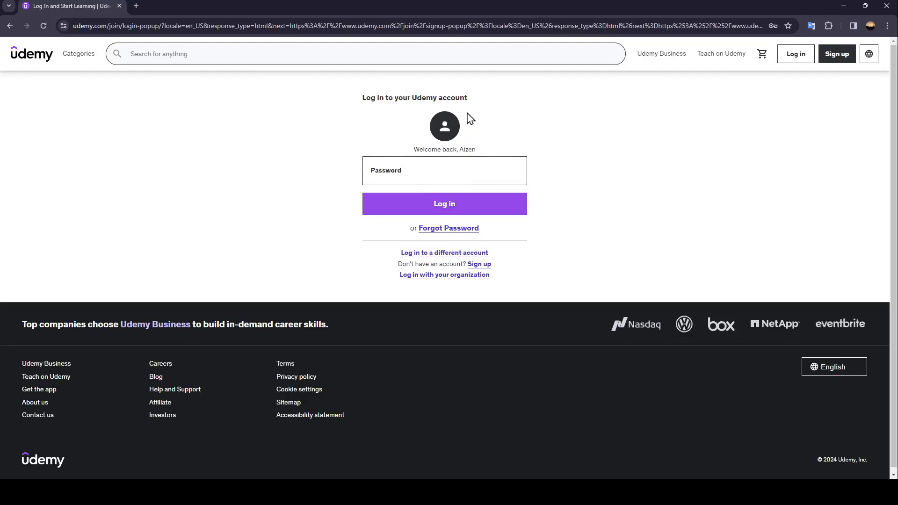
Enter the account password and submit the log-in to reach the signed-in home page
left_click(443, 175)
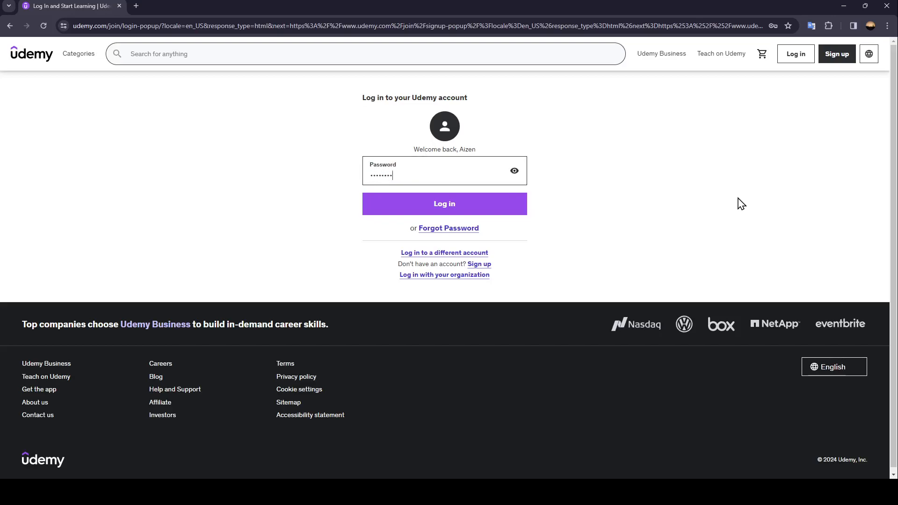
left_click(443, 203)
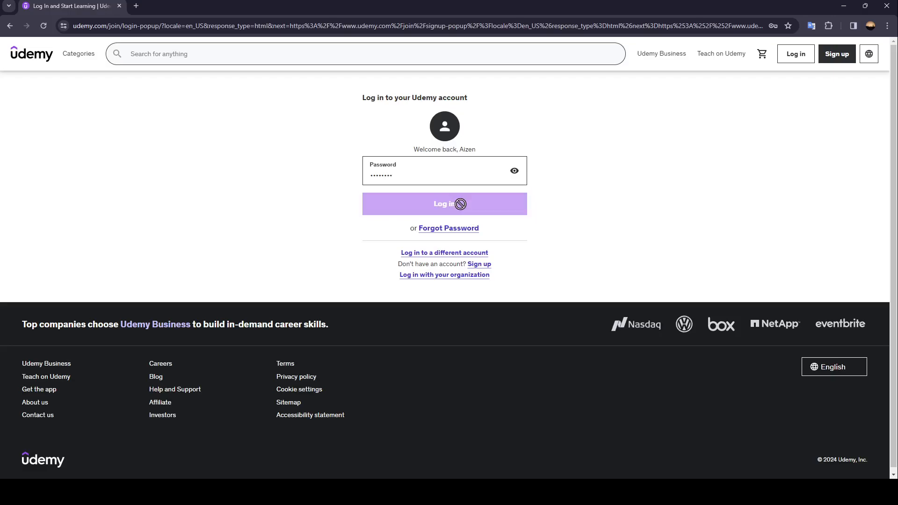
left_click(443, 203)
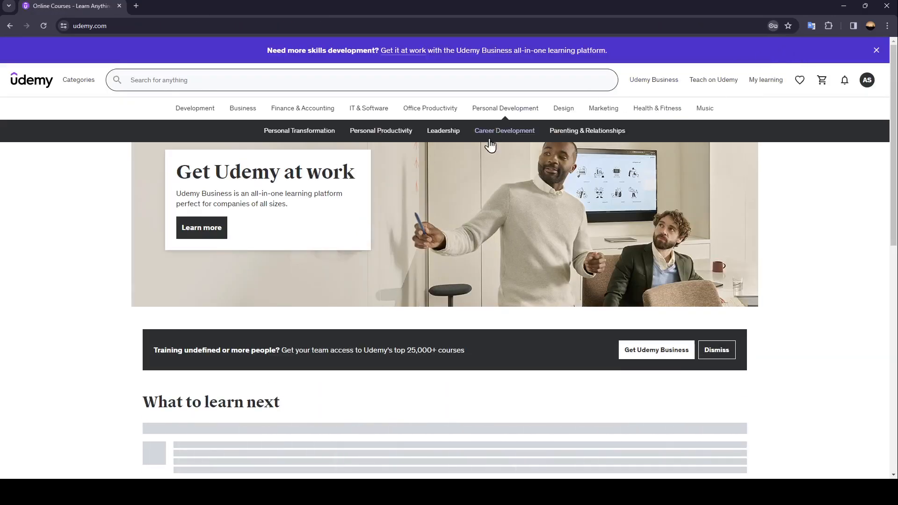
mouse_move(565, 160)
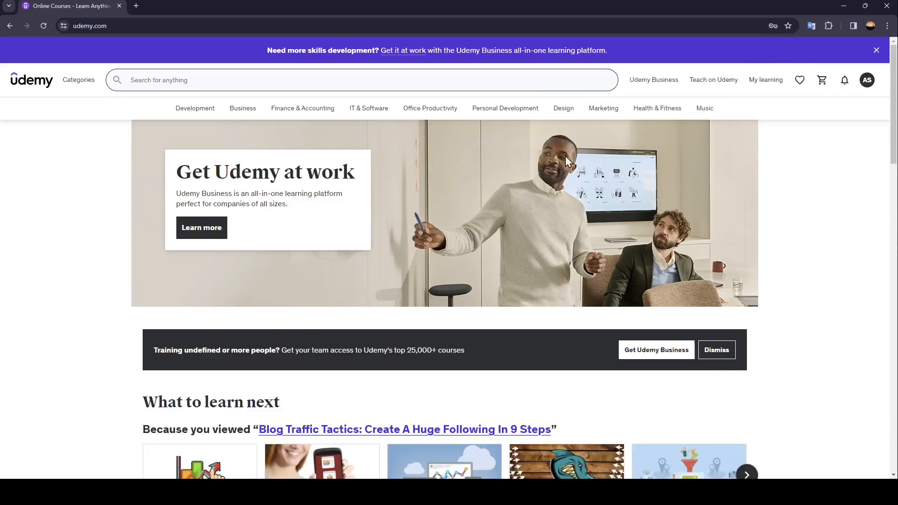
mouse_move(443, 464)
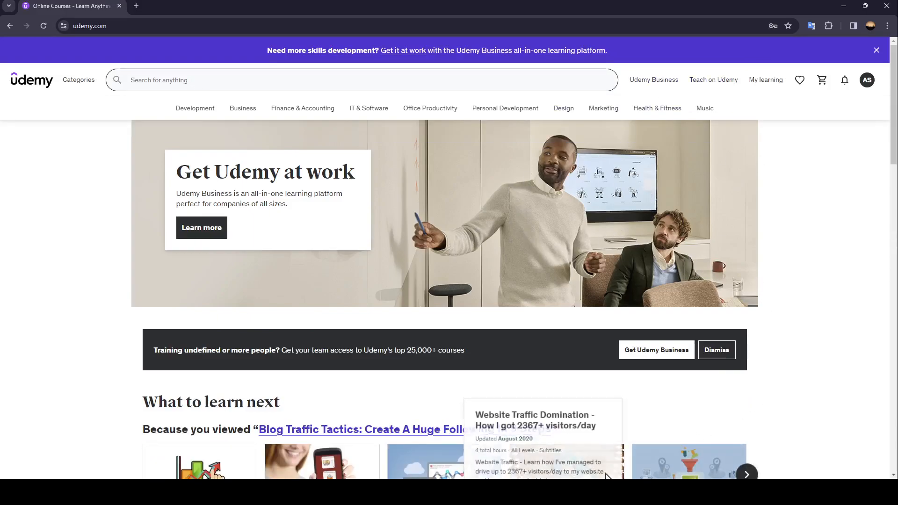
mouse_move(873, 321)
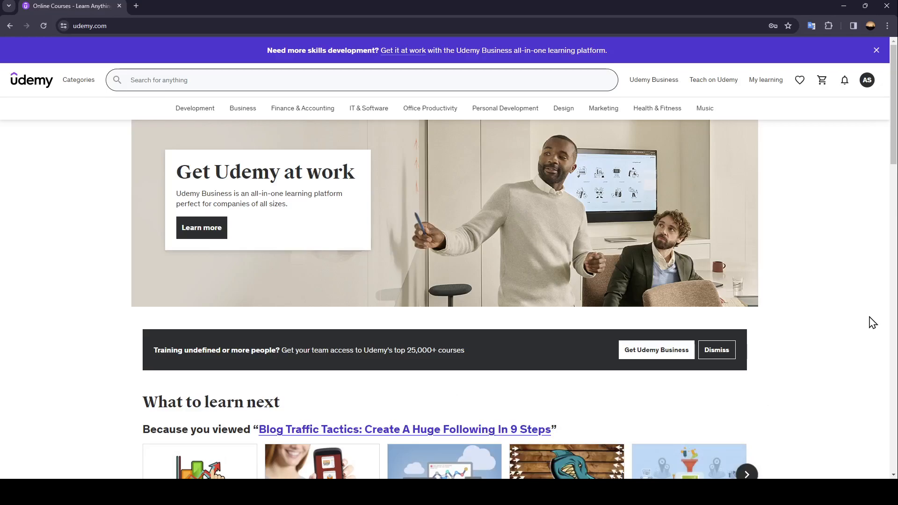